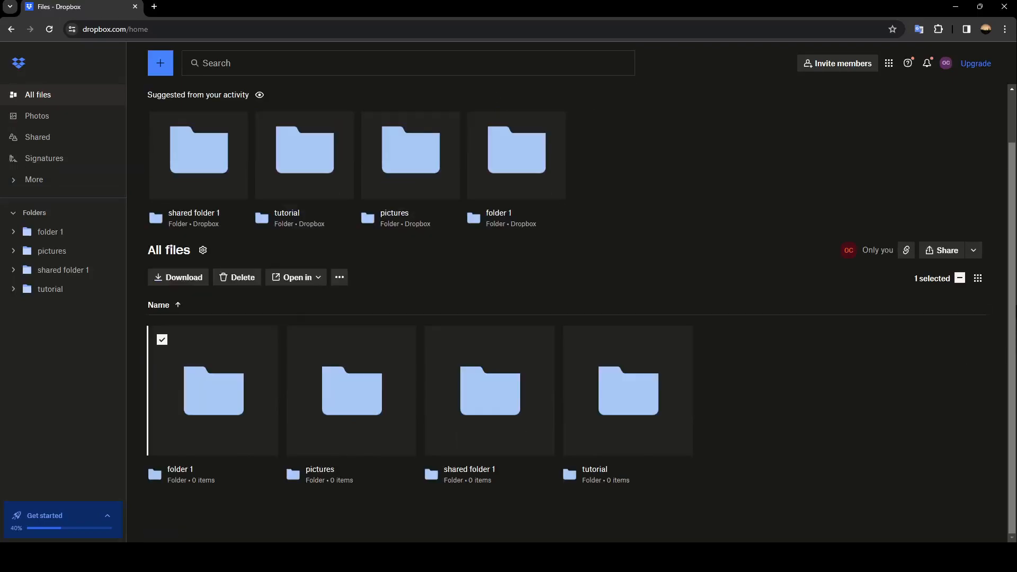
Expand the + Create menu showing Create, Upload and Create folder options.
left_click(160, 63)
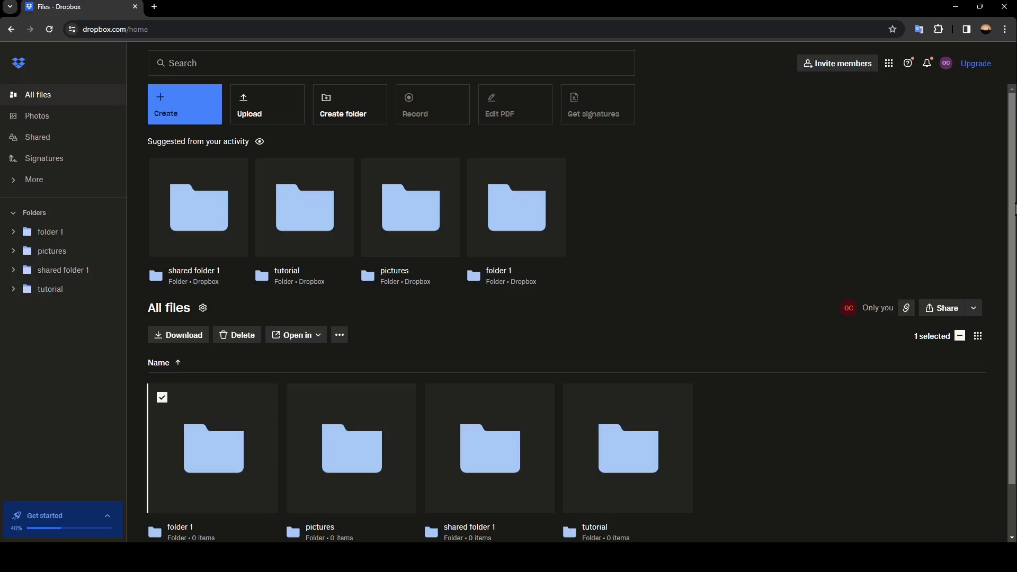
mouse_move(946, 85)
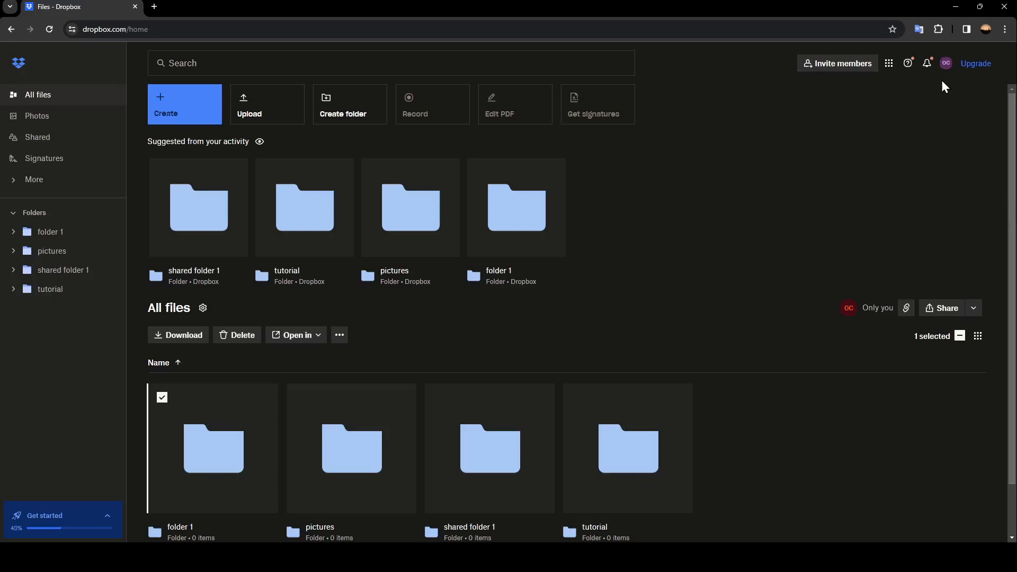
mouse_move(927, 63)
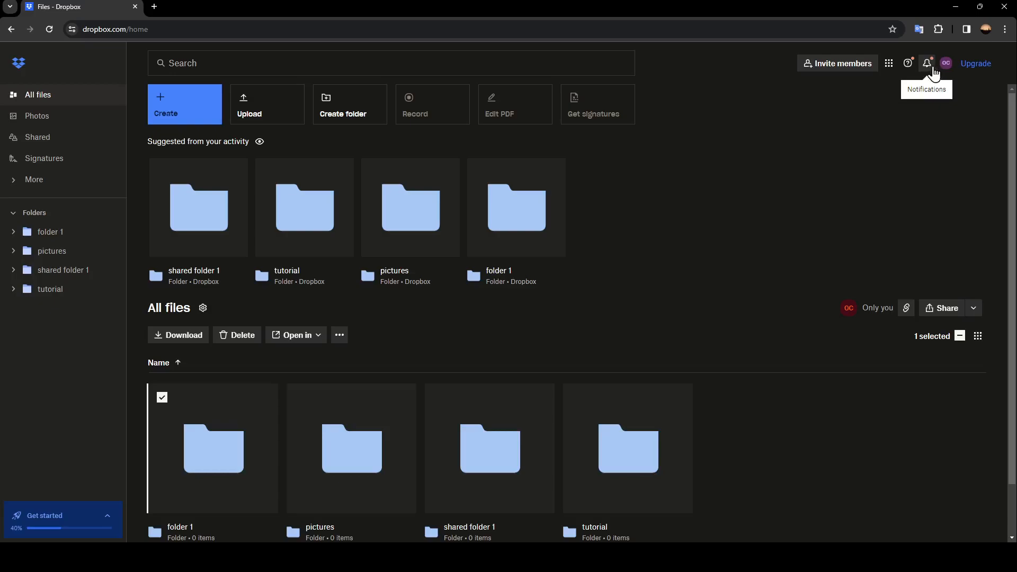
mouse_move(909, 66)
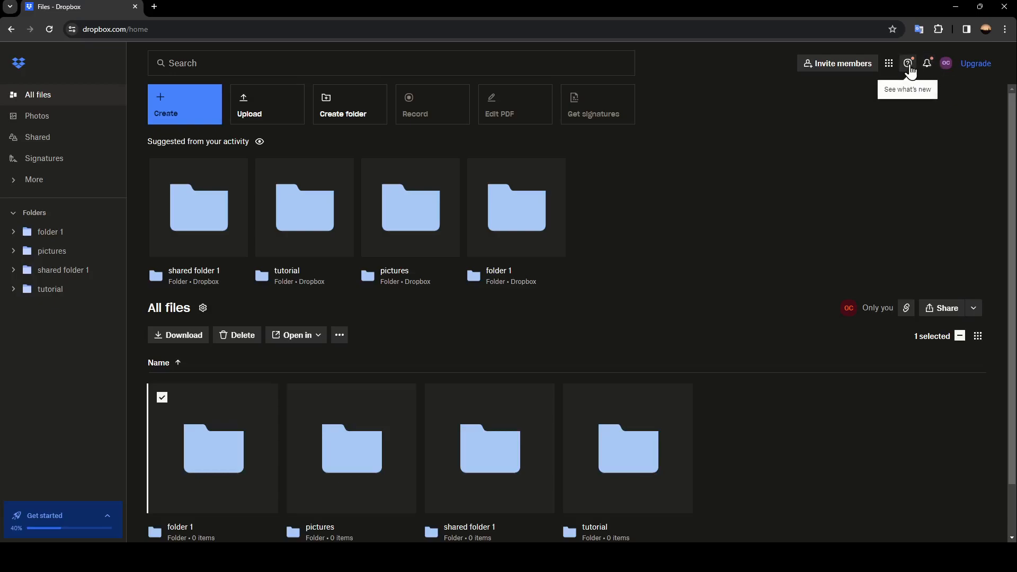
mouse_move(888, 63)
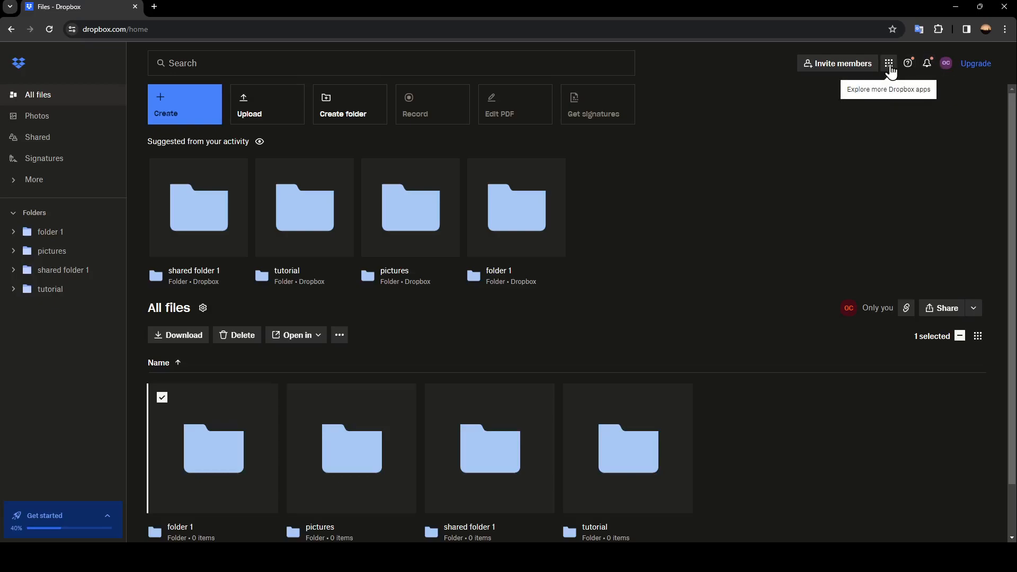
mouse_move(829, 68)
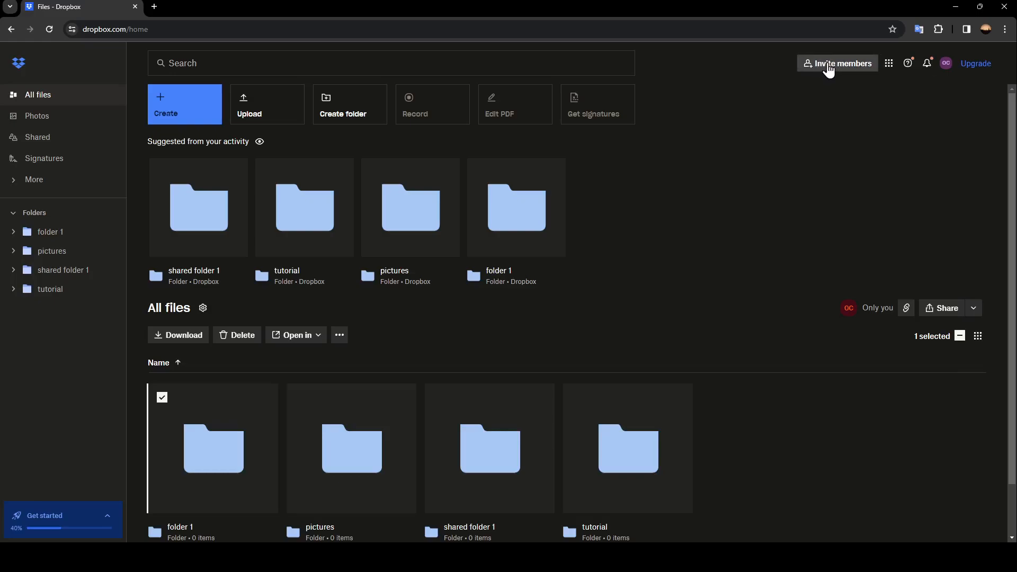
mouse_move(176, 88)
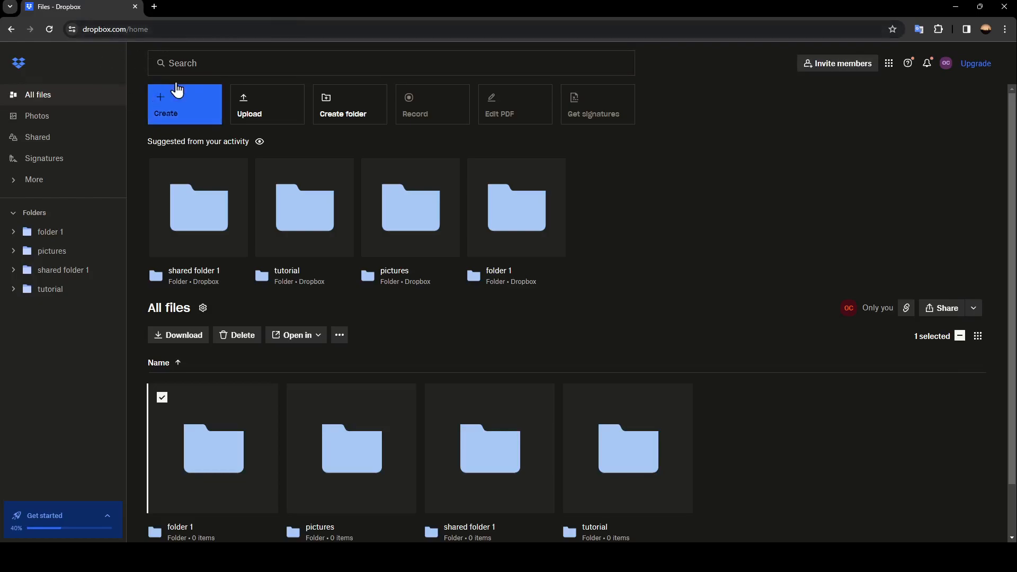
mouse_move(223, 112)
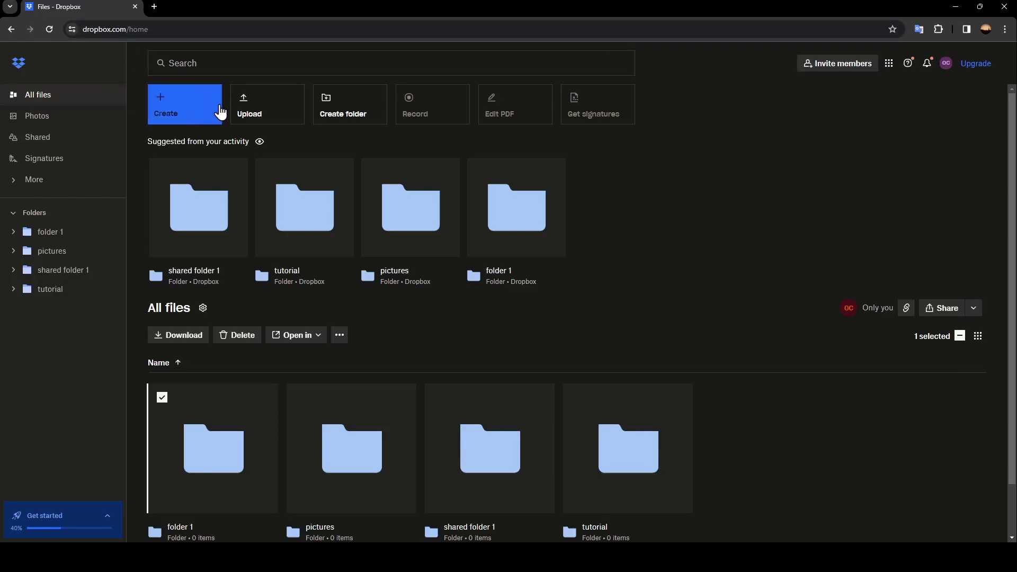
mouse_move(180, 115)
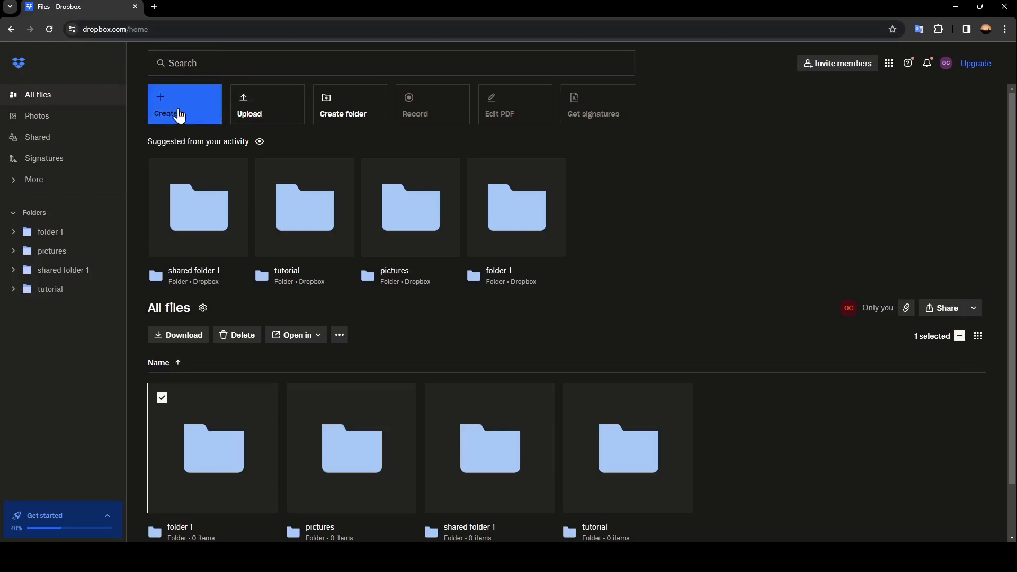
left_click(184, 104)
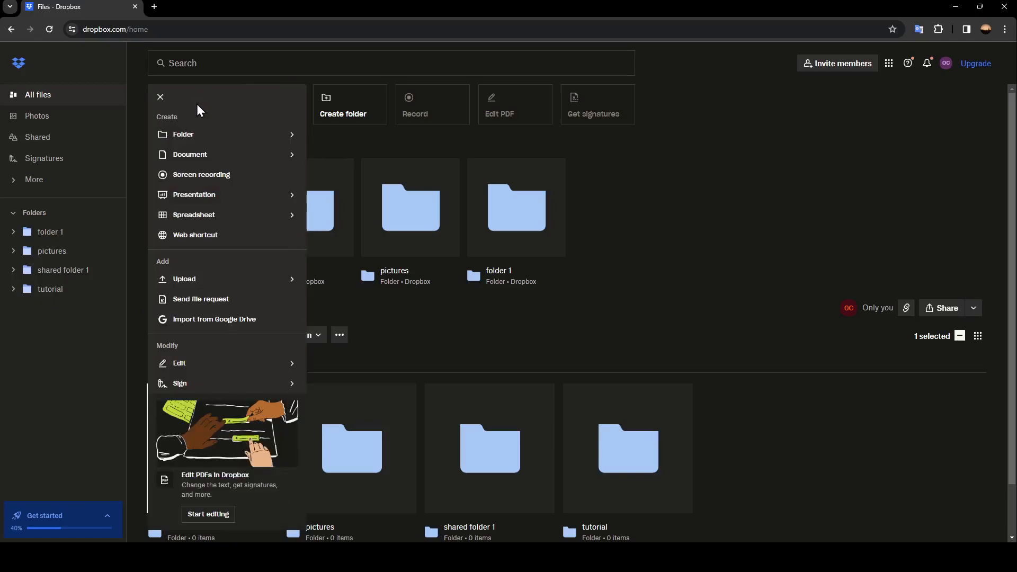
mouse_move(229, 329)
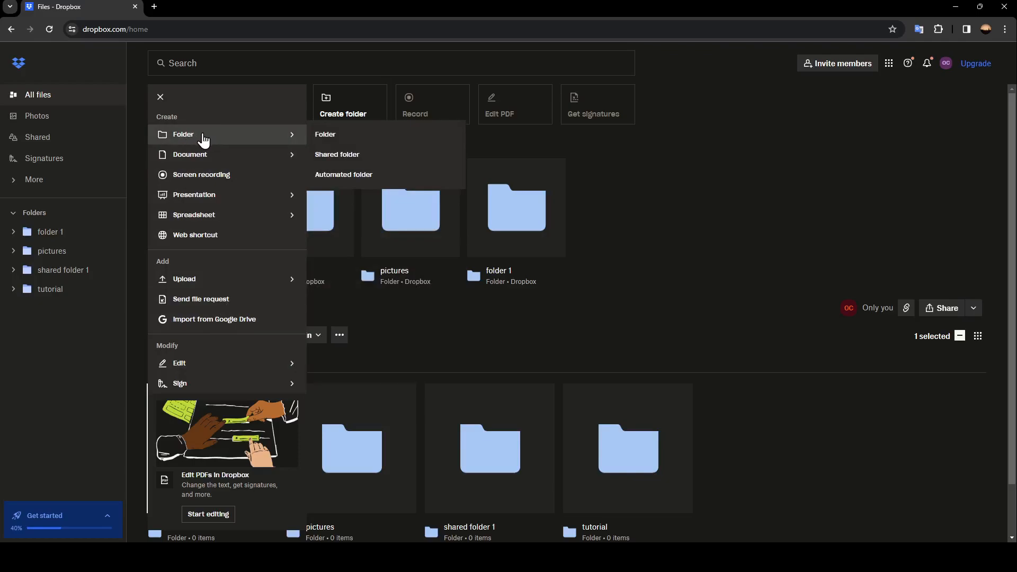
mouse_move(198, 205)
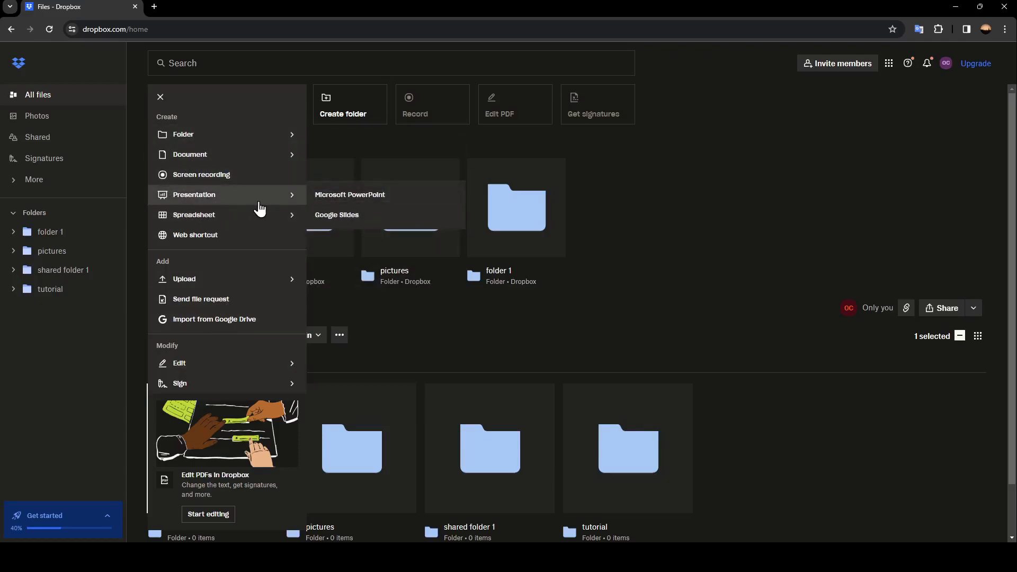
mouse_move(220, 250)
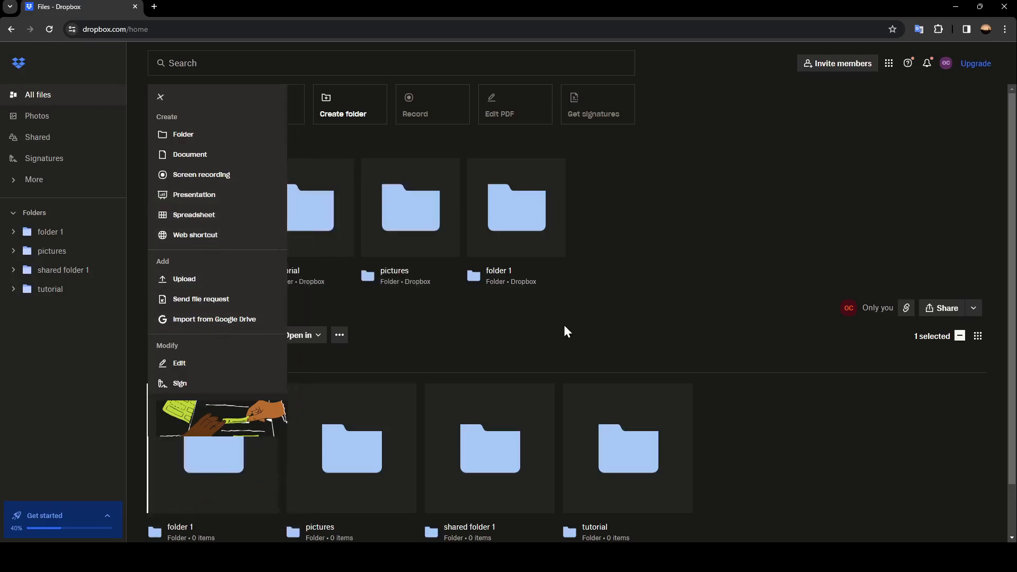
left_click(160, 97)
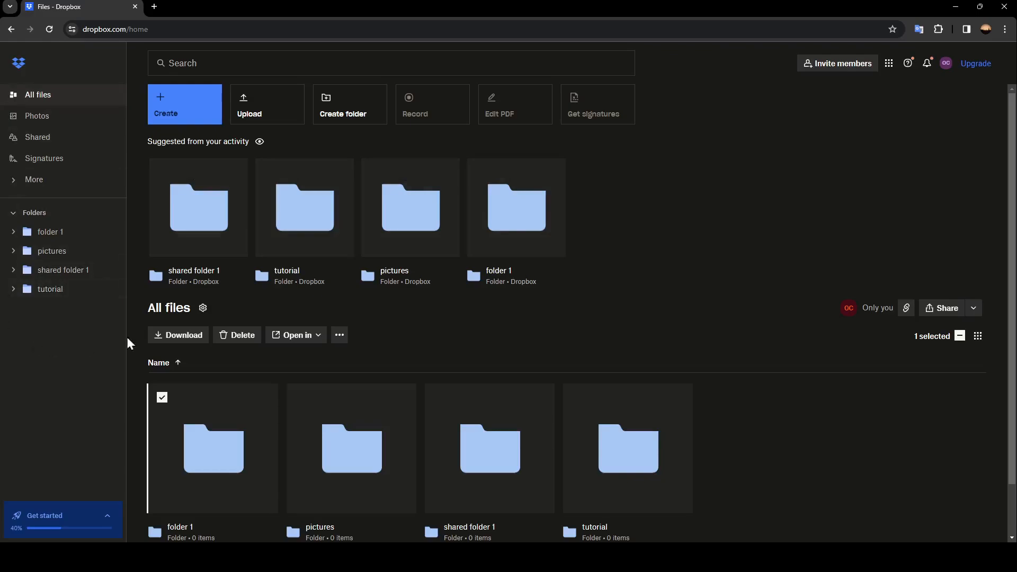
mouse_move(47, 173)
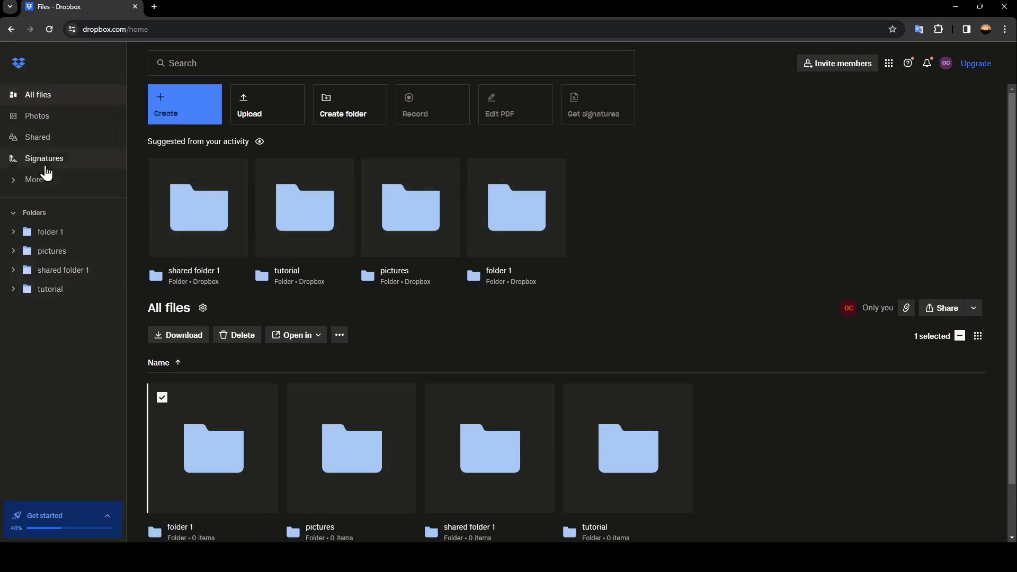
mouse_move(62, 109)
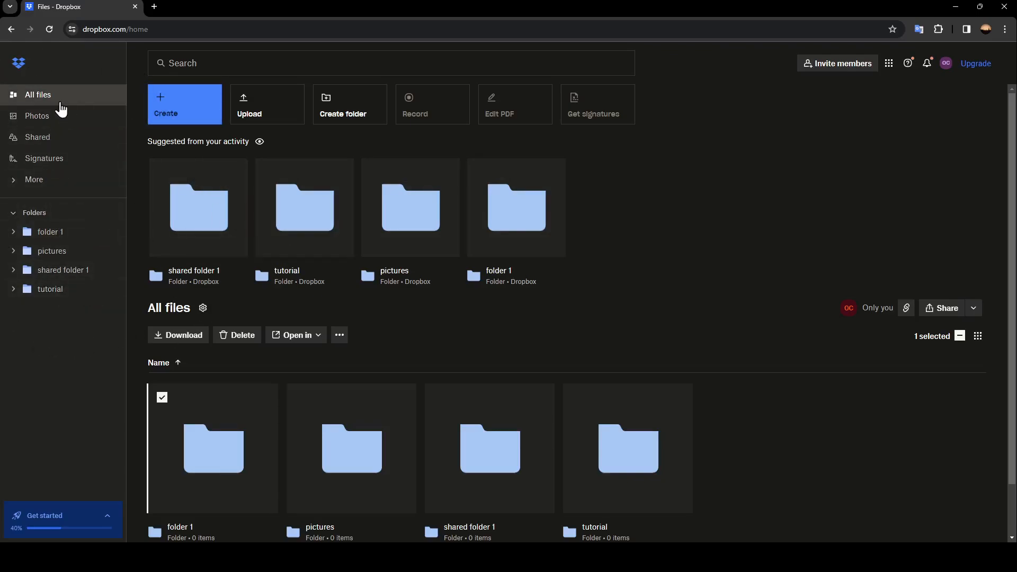
mouse_move(48, 150)
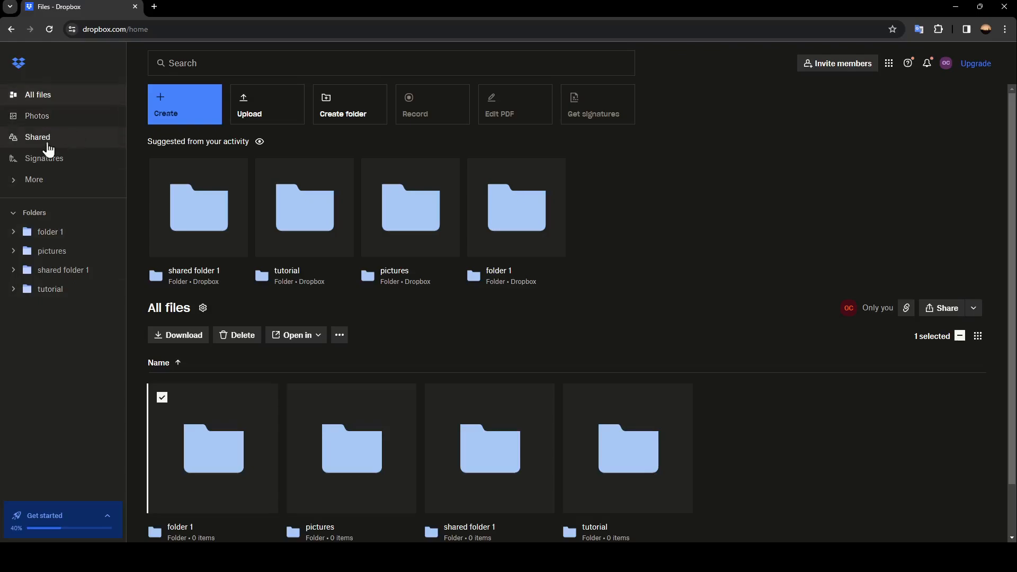
mouse_move(55, 179)
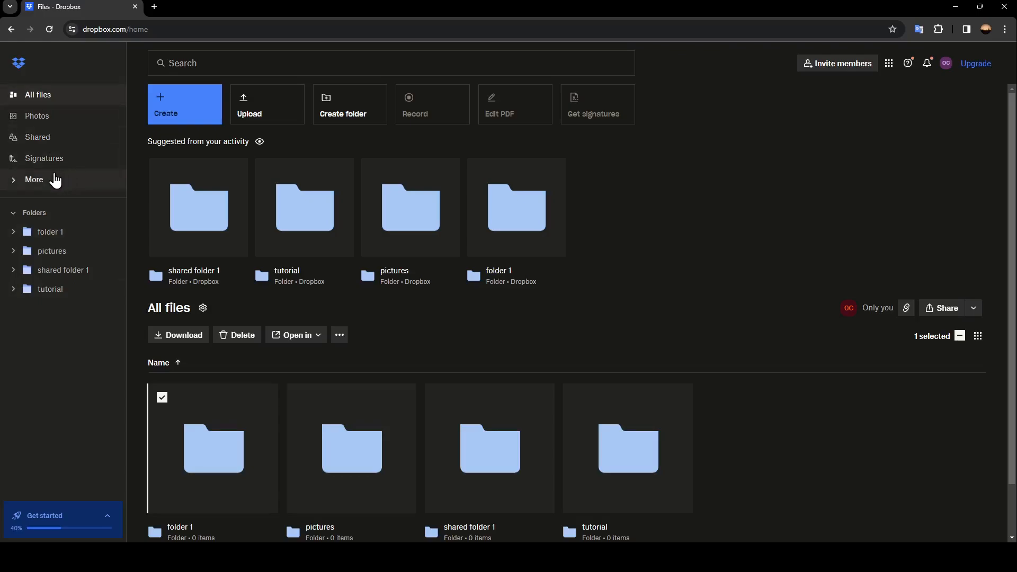
mouse_move(25, 184)
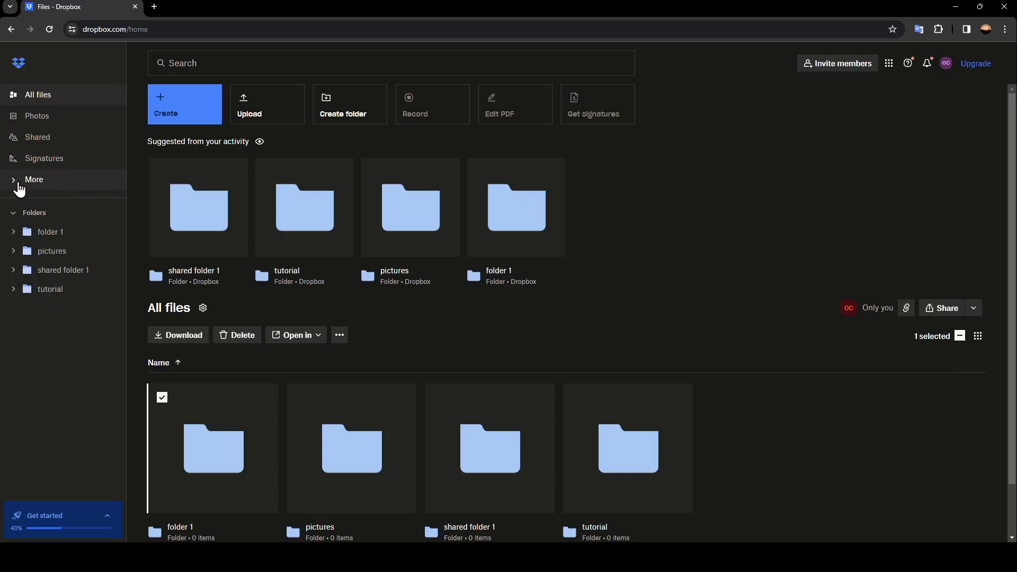
Show the extra sidebar pages and open the empty Deleted files list.
left_click(34, 180)
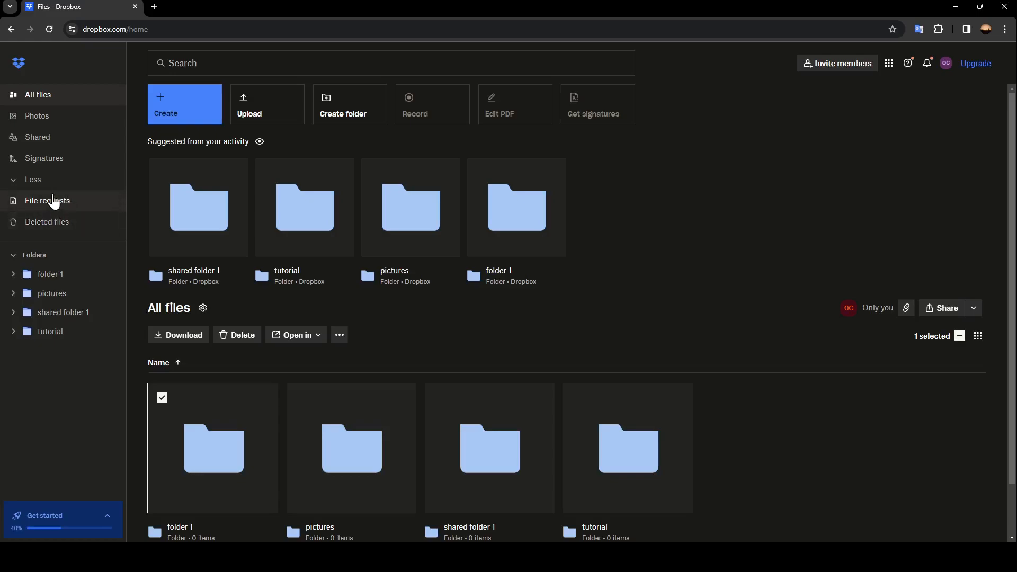
mouse_move(33, 207)
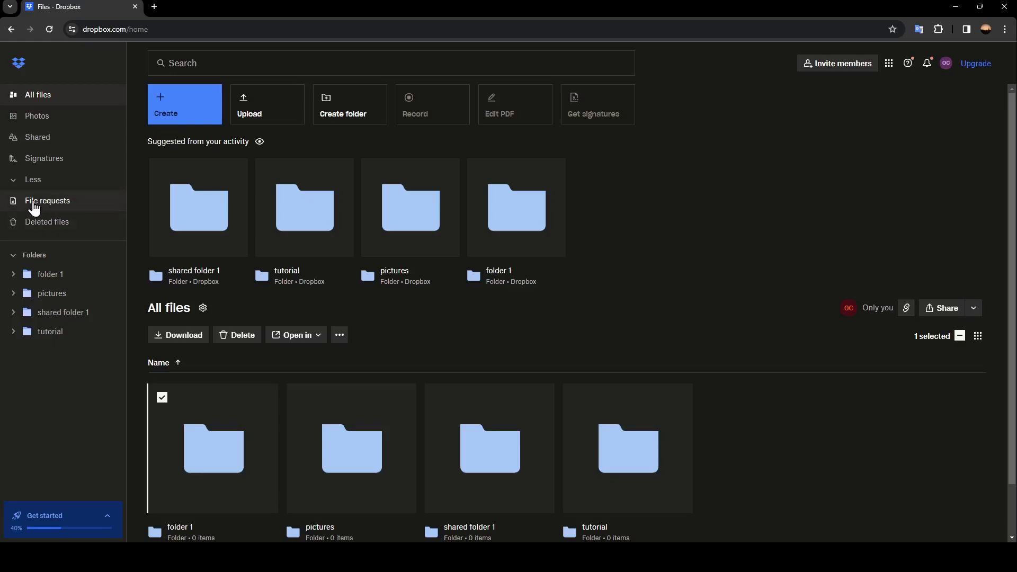
mouse_move(21, 230)
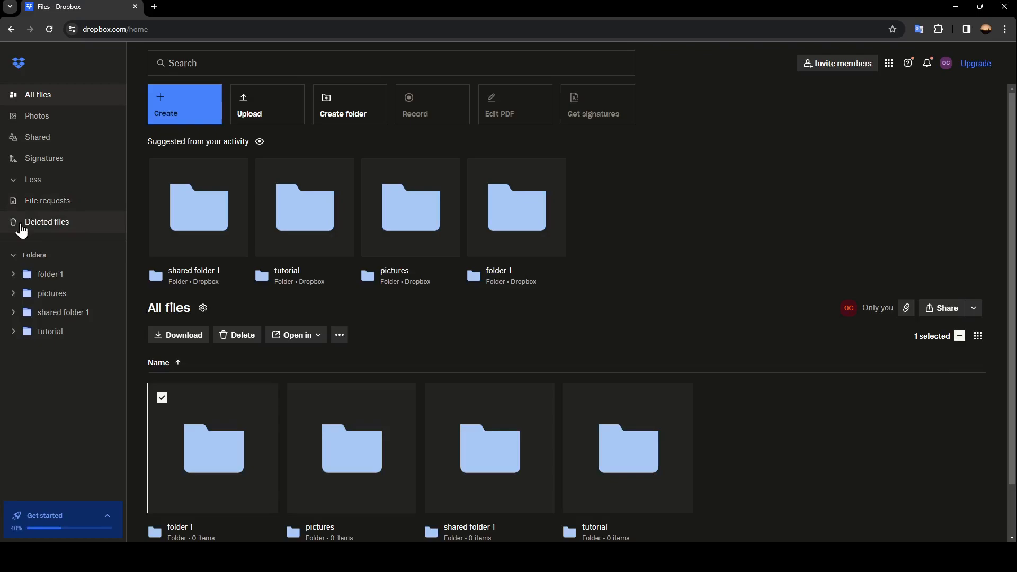
mouse_move(55, 237)
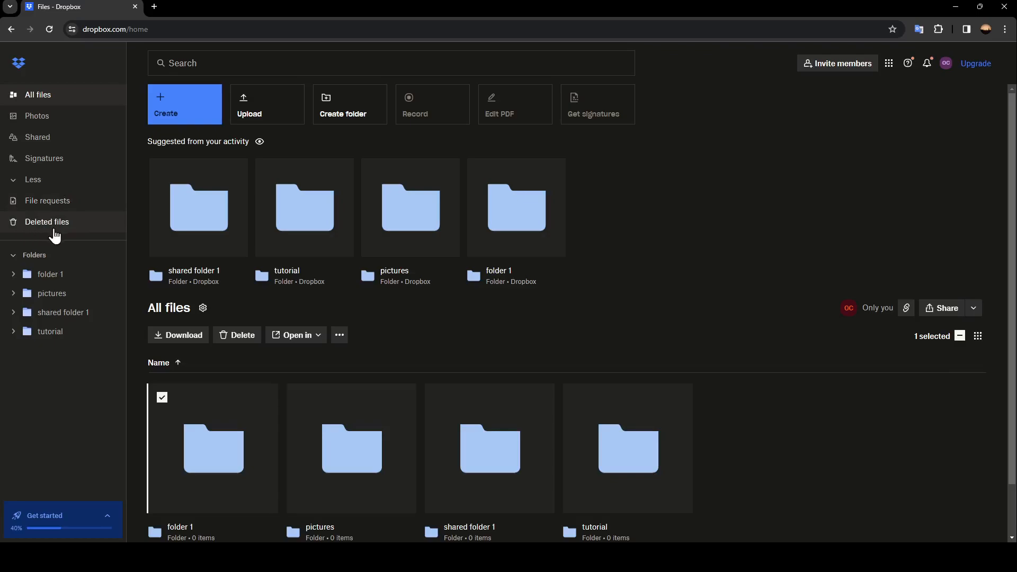
mouse_move(72, 231)
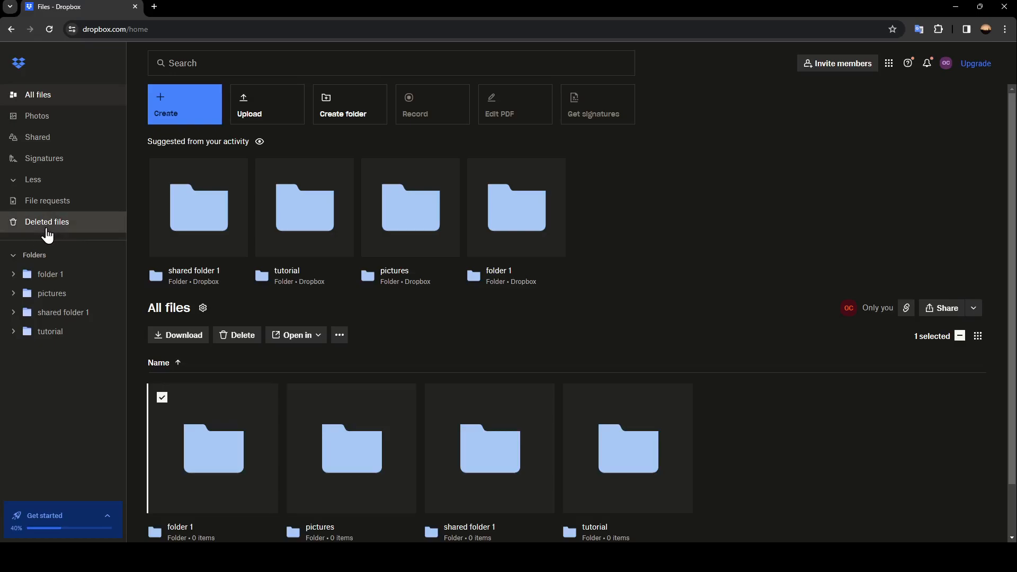
left_click(47, 222)
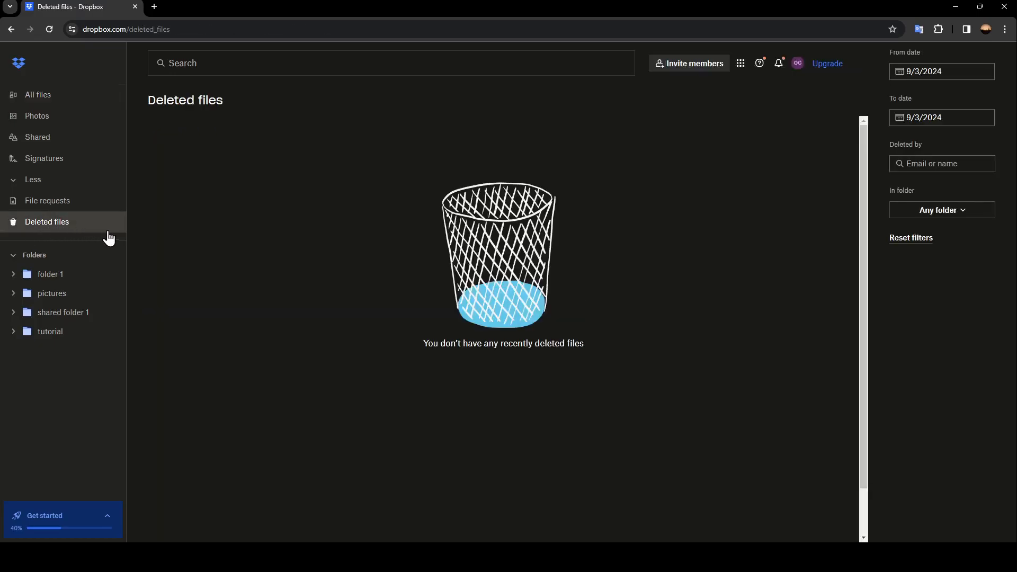
mouse_move(431, 267)
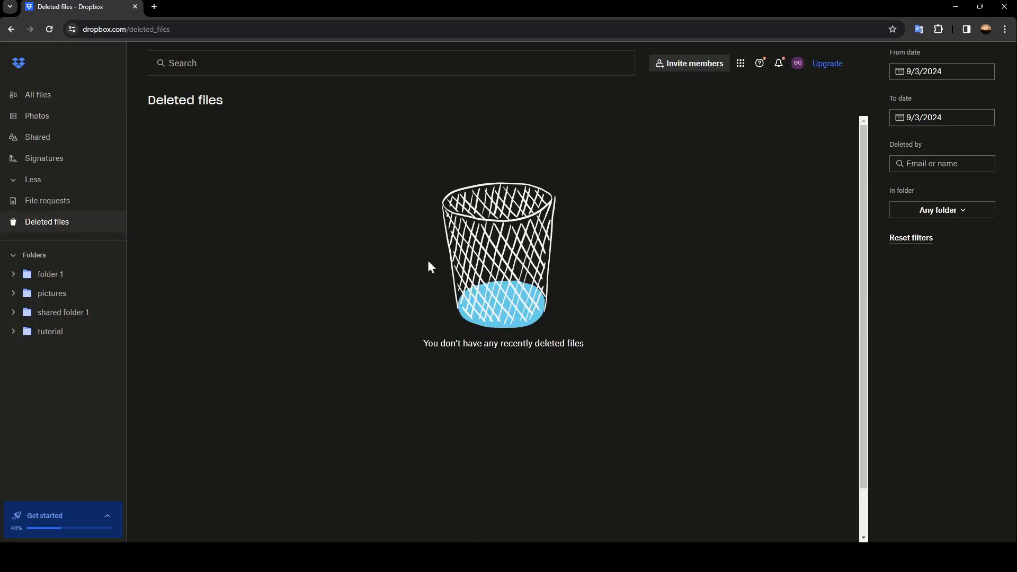
mouse_move(320, 281)
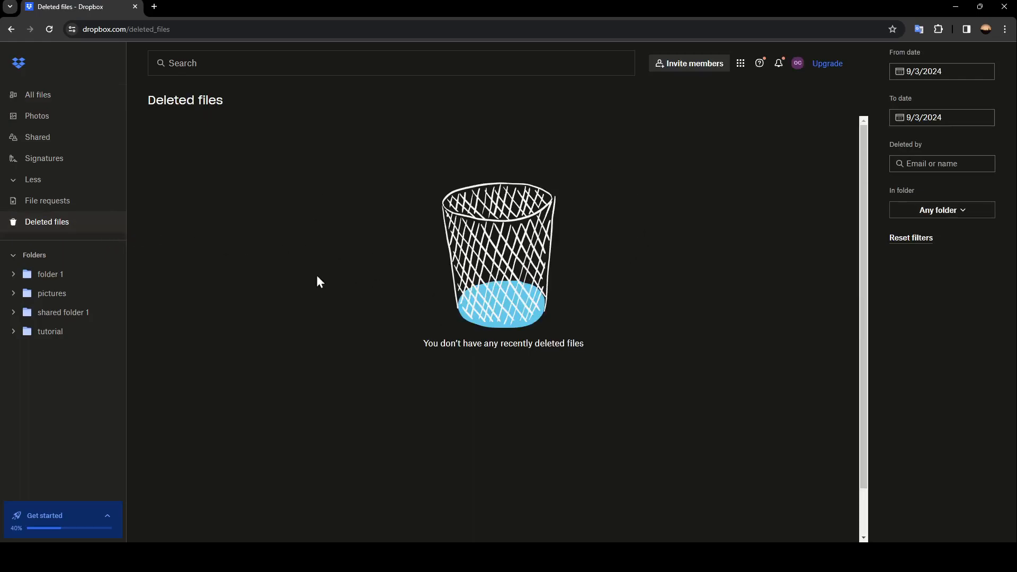
mouse_move(424, 271)
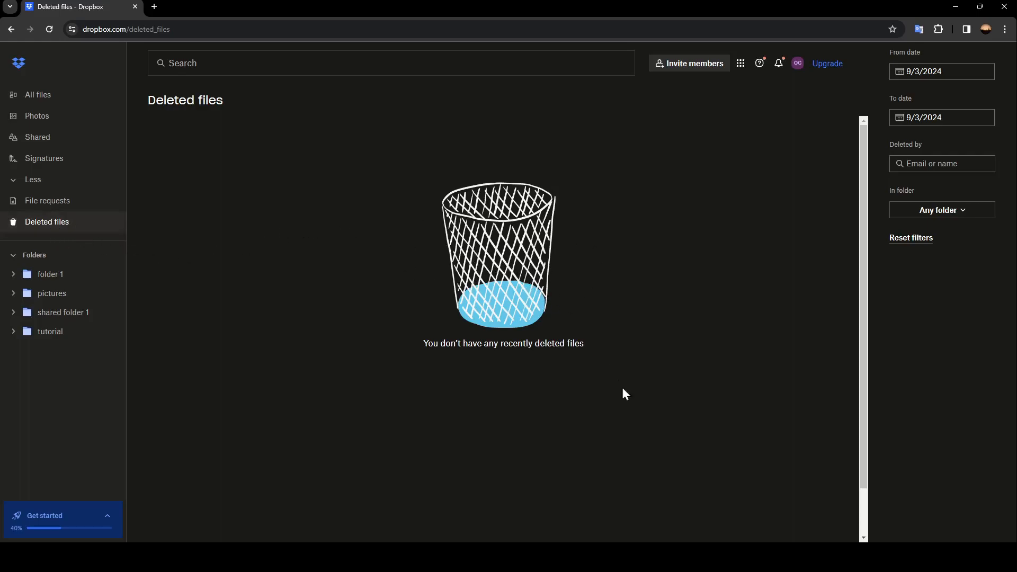
mouse_move(37, 111)
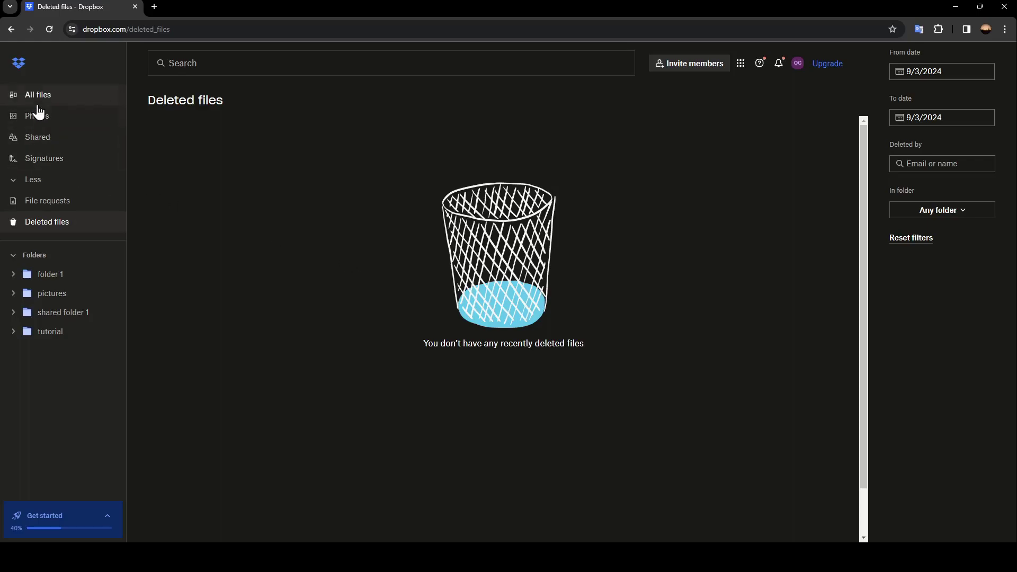
Open folder 1 from the sidebar's Folders list.
left_click(50, 274)
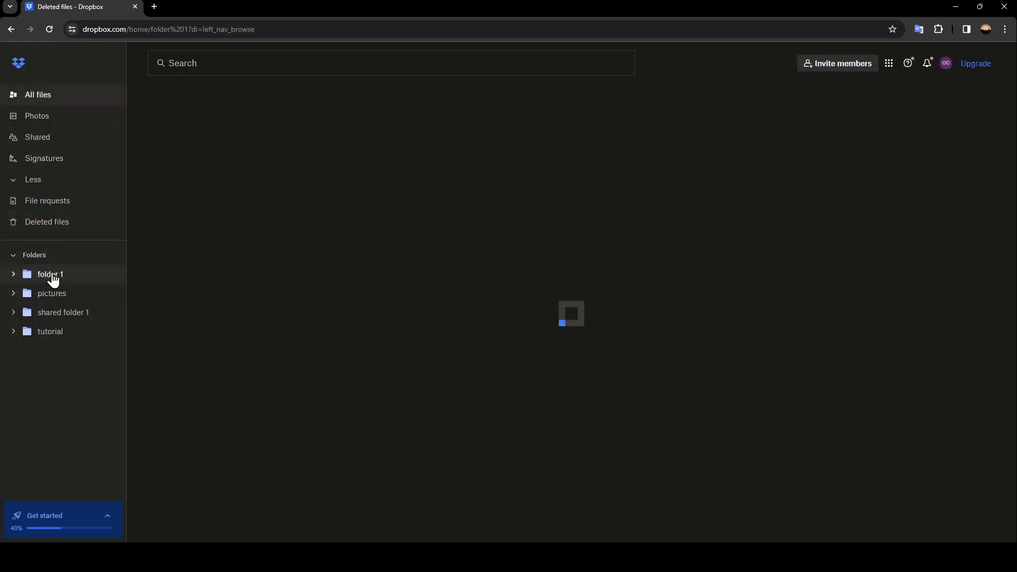
Delete folder 1 through its gear-icon menu and confirm the deletion.
left_click(50, 274)
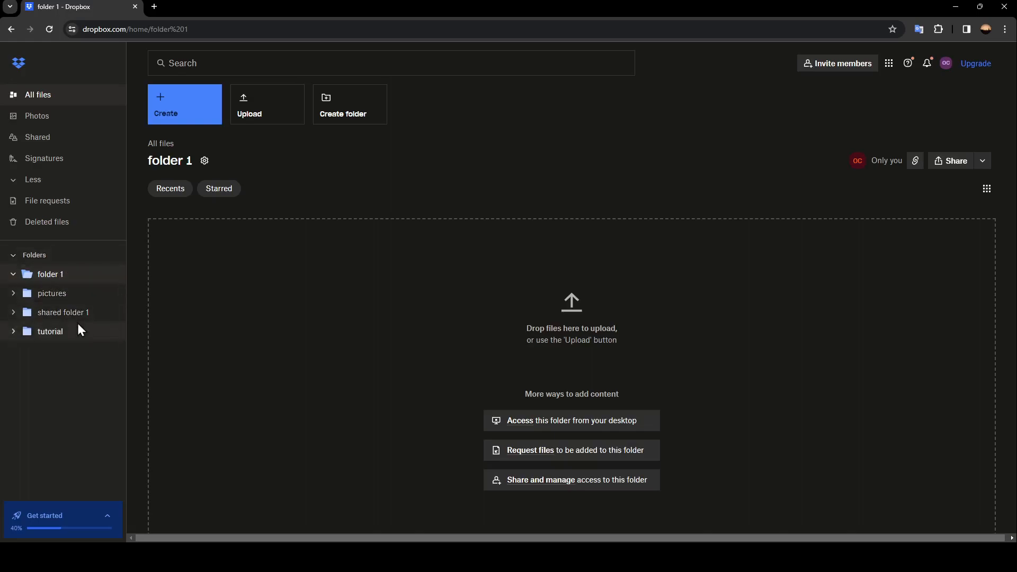
left_click(49, 274)
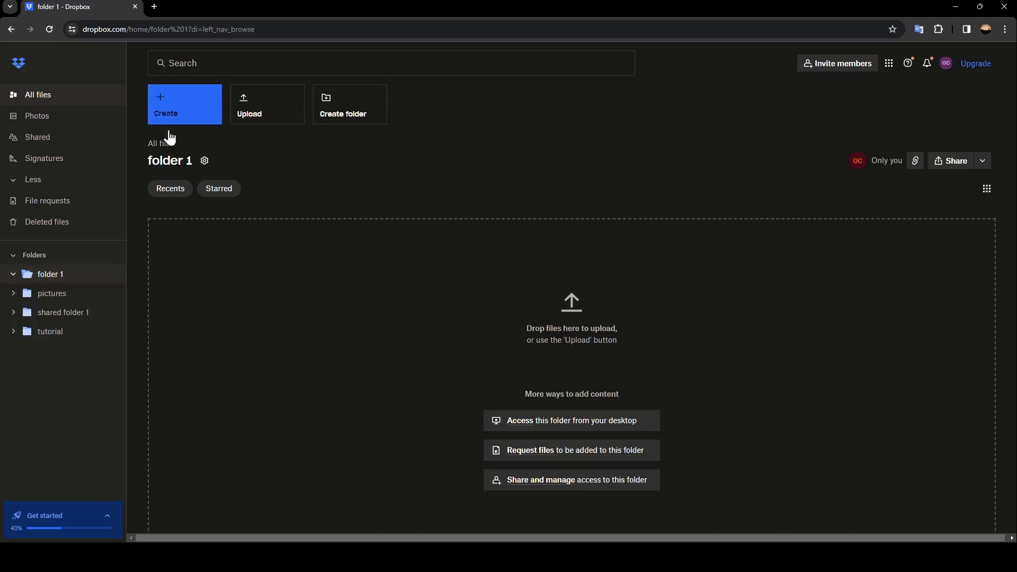
mouse_move(204, 160)
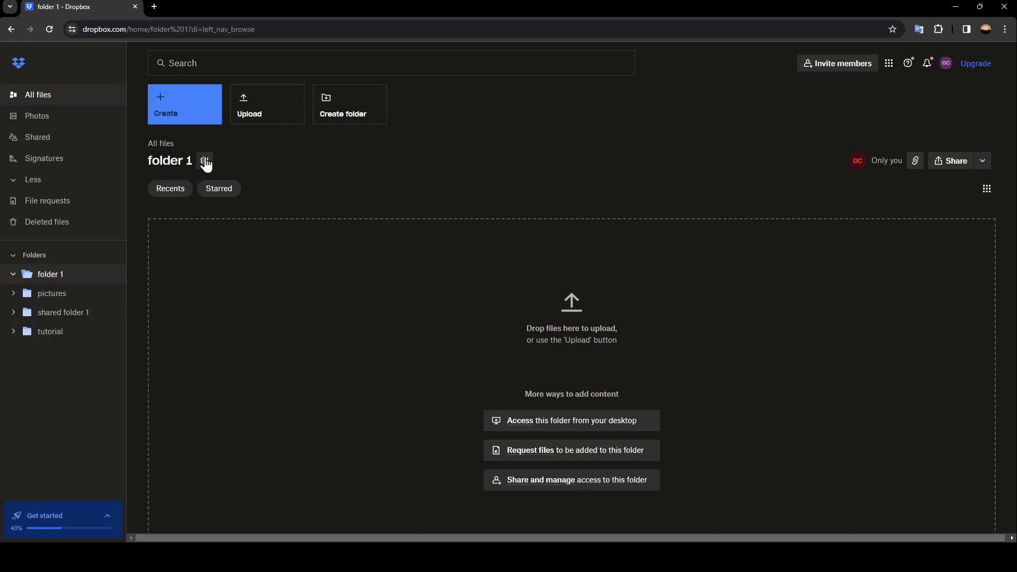
left_click(205, 161)
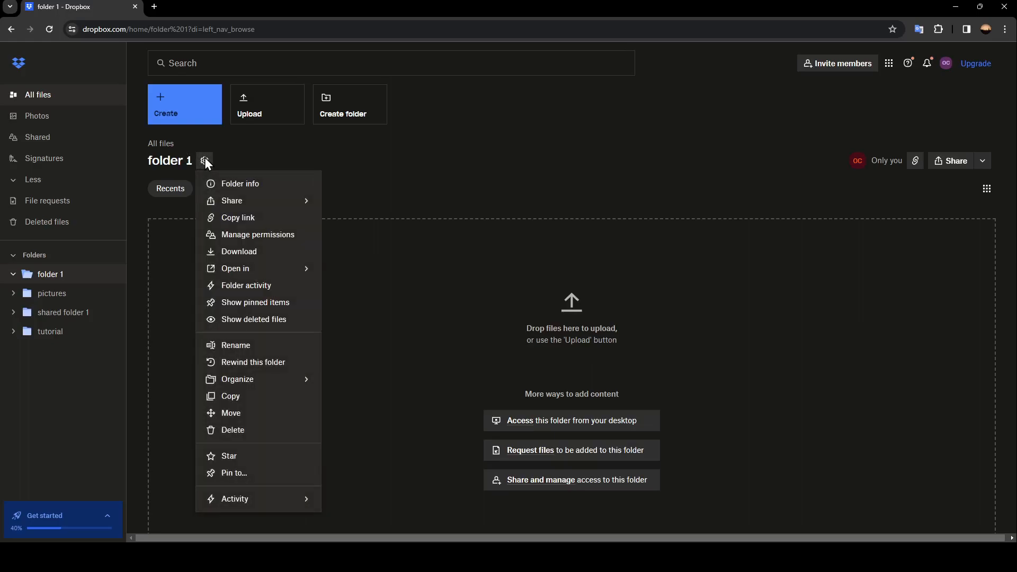
mouse_move(151, 204)
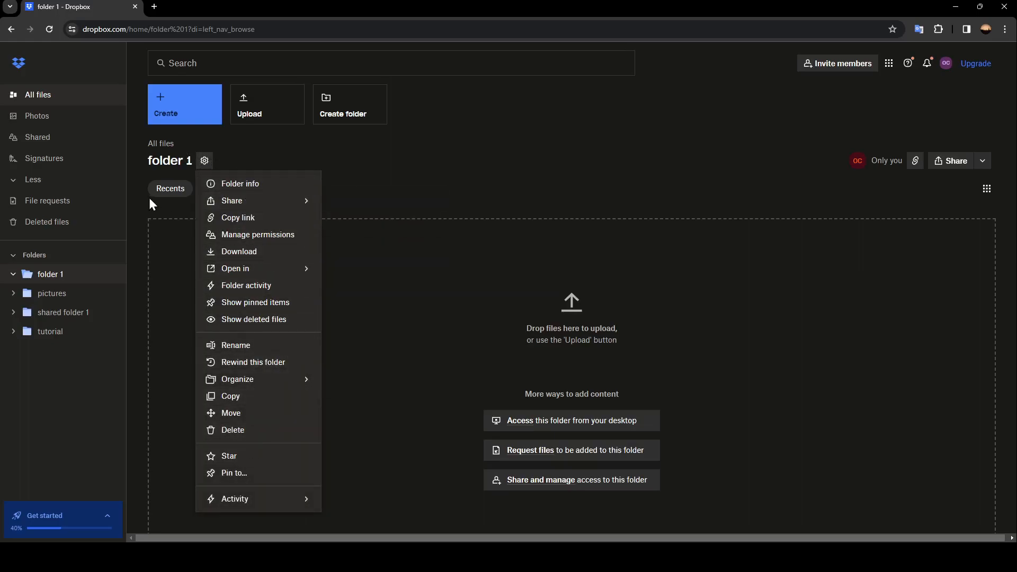
mouse_move(272, 319)
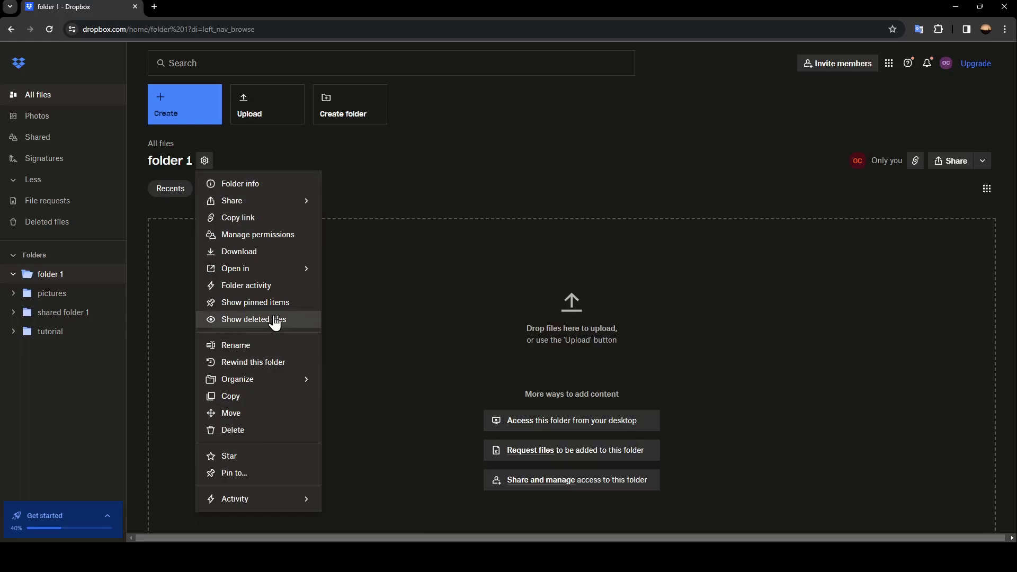
mouse_move(236, 433)
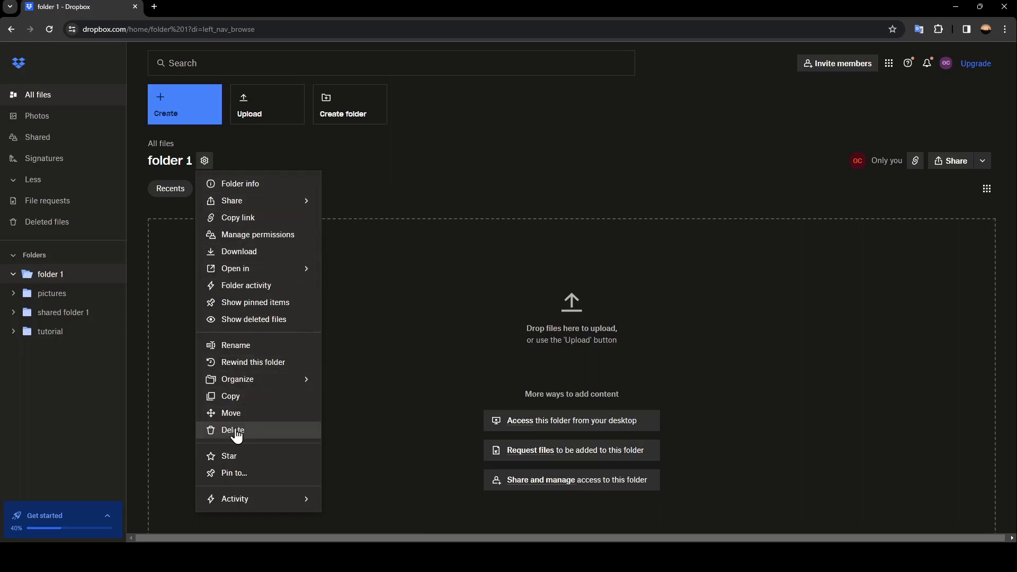
left_click(233, 430)
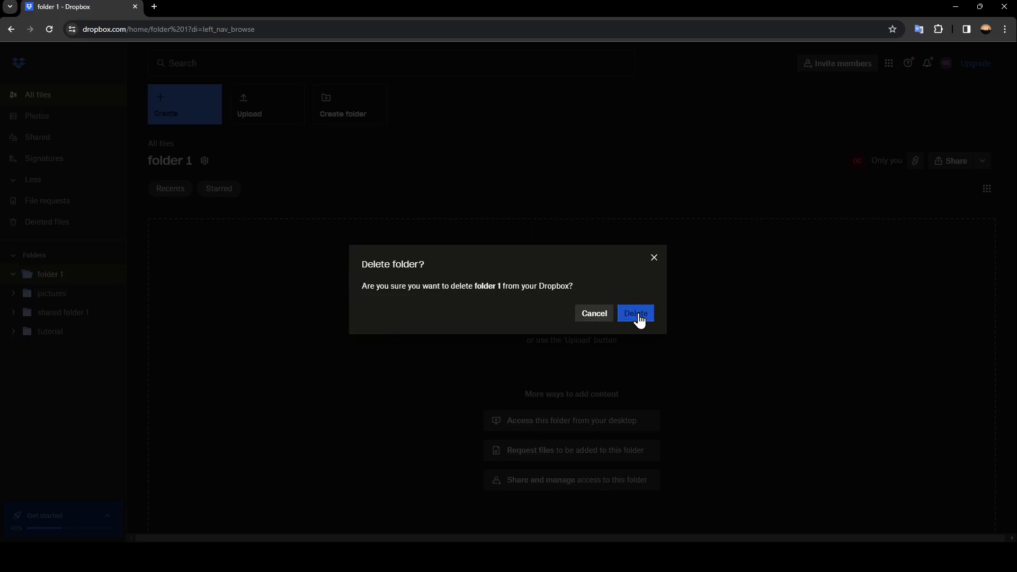
left_click(636, 313)
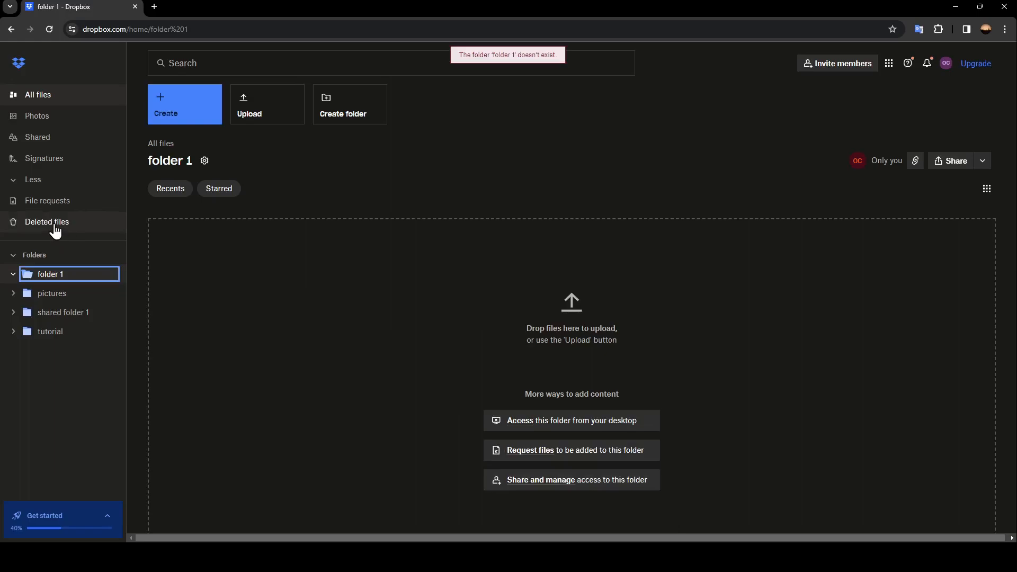
Select folder 1 in Deleted files and confirm its restore.
left_click(47, 222)
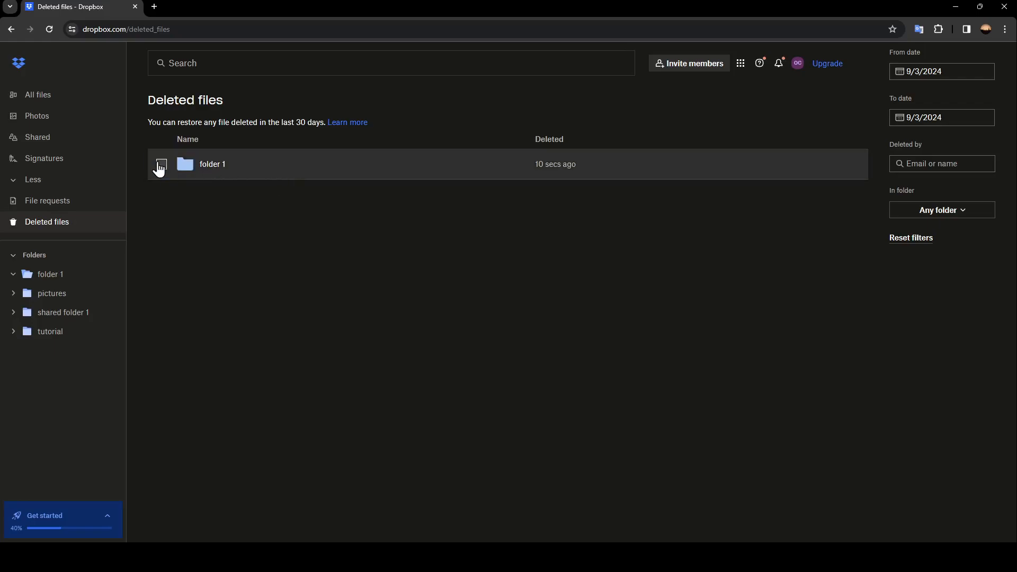
left_click(162, 164)
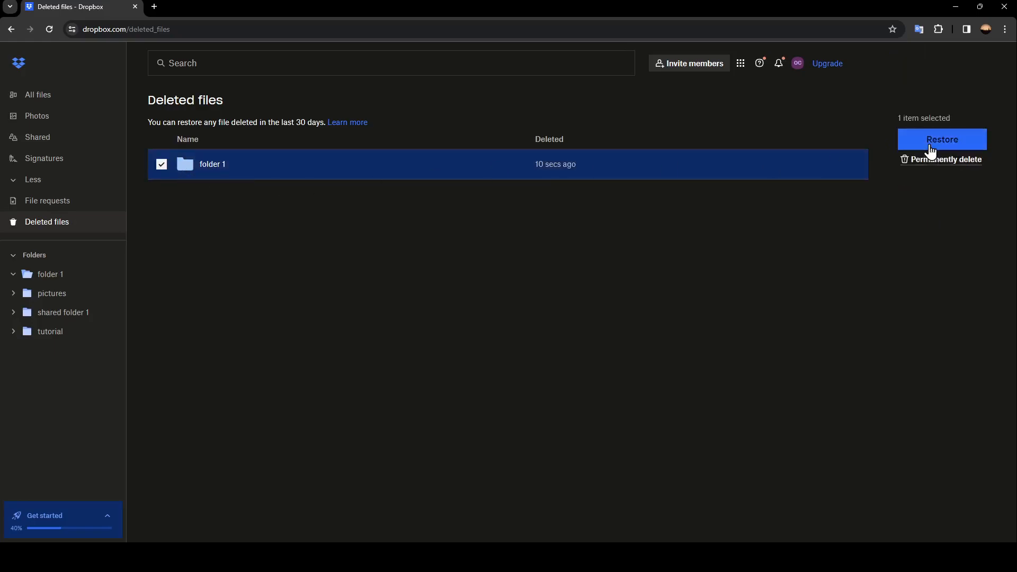
left_click(942, 140)
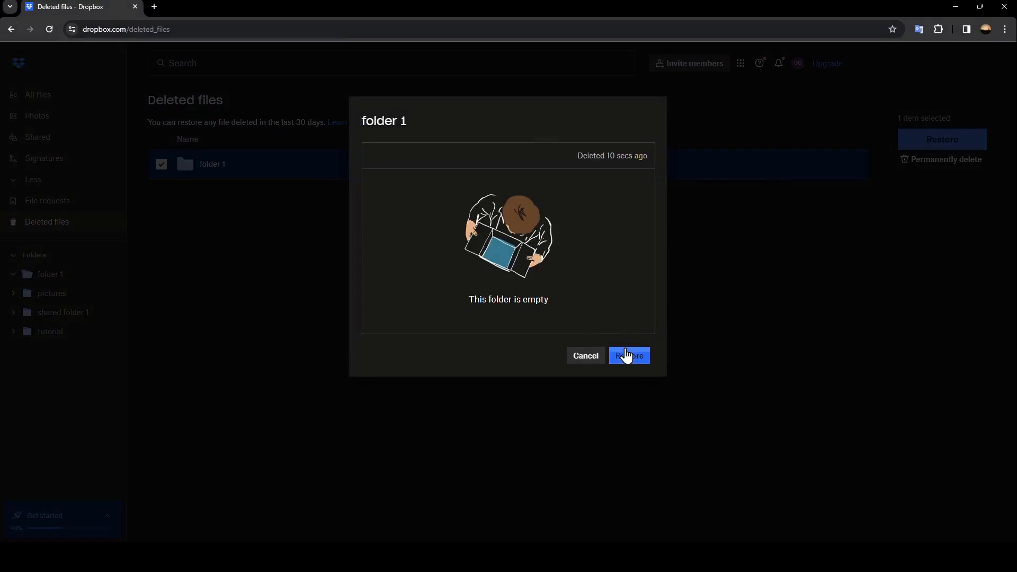
left_click(629, 356)
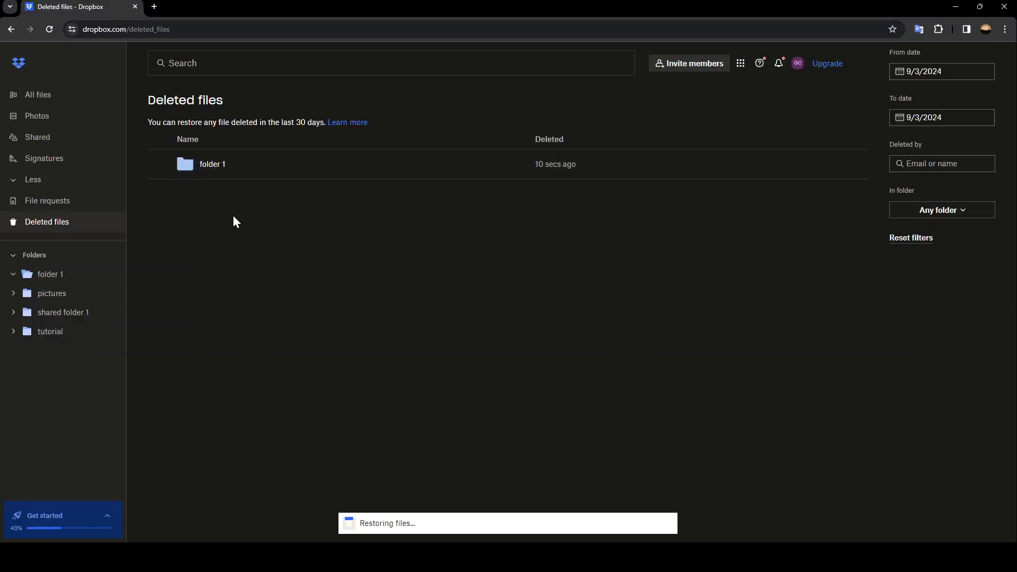
mouse_move(426, 299)
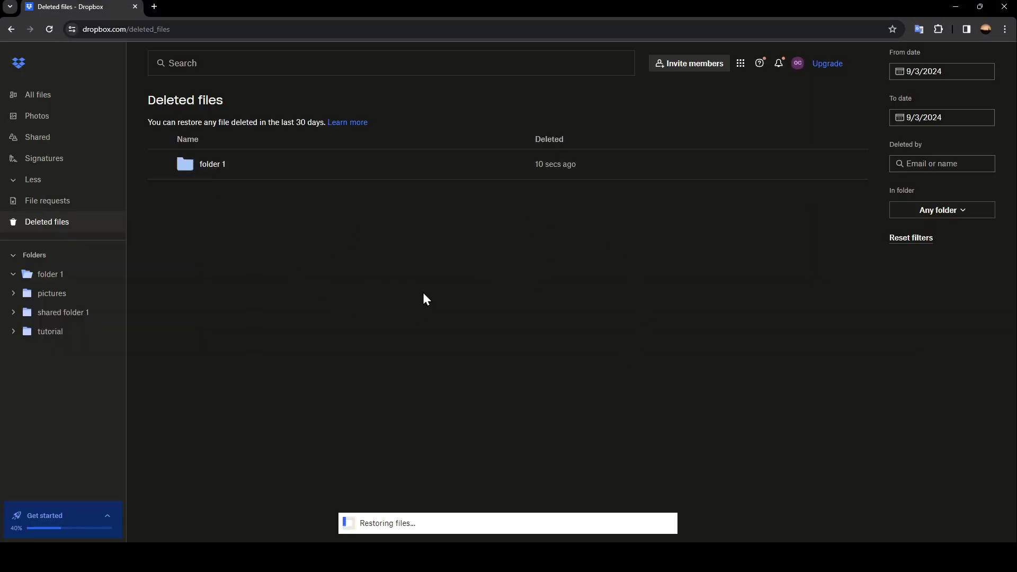